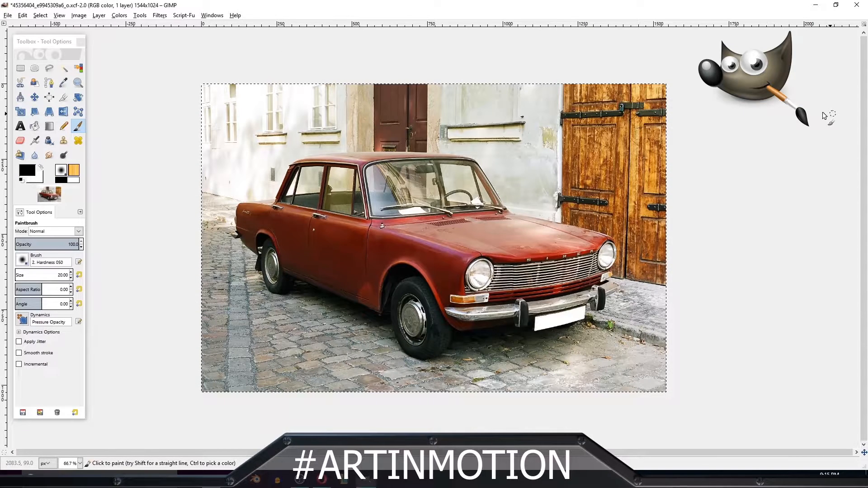
# Step: Show the Layers dialog listing the car photo's single layer
pyautogui.click(212, 16)
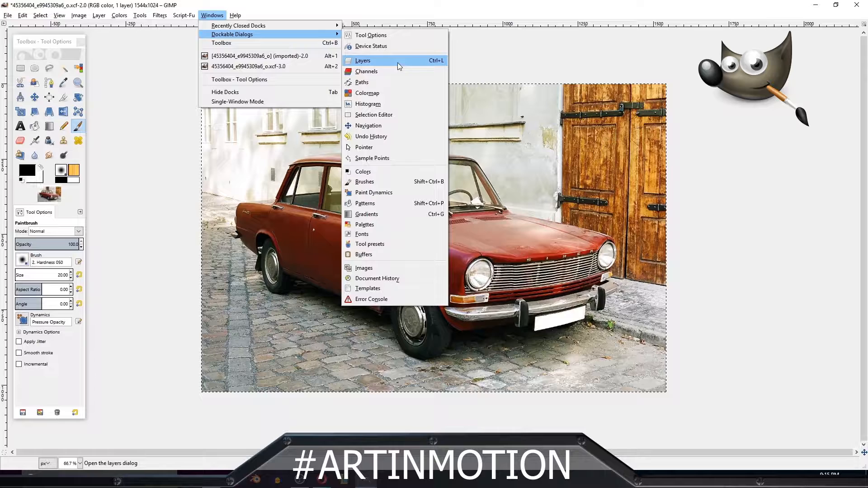
pyautogui.click(362, 60)
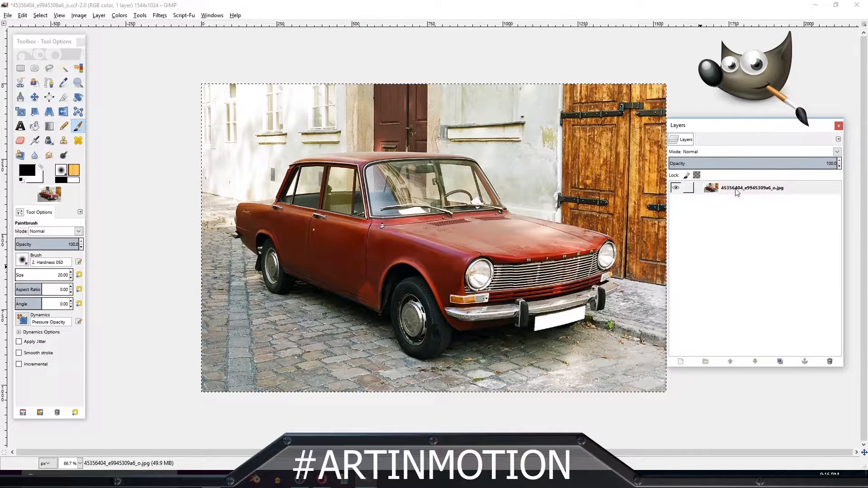
# Step: Add a white (full opacity) layer mask to the car photo layer
pyautogui.rightClick(753, 188)
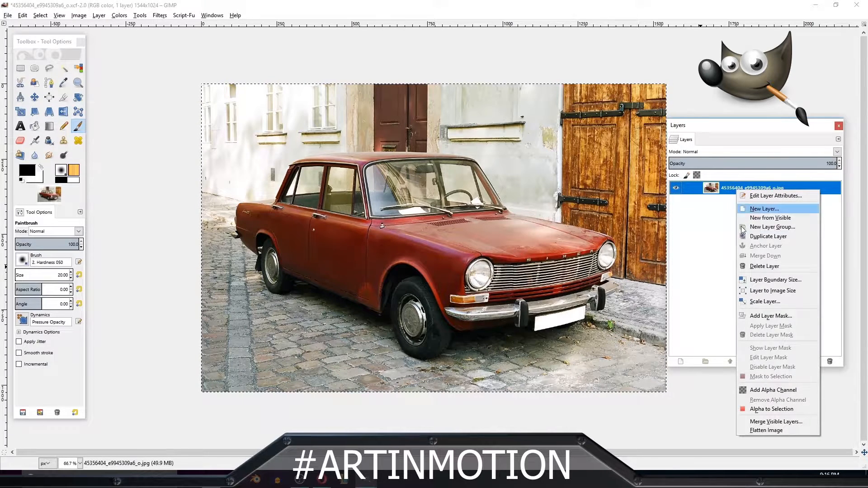
pyautogui.moveTo(768, 315)
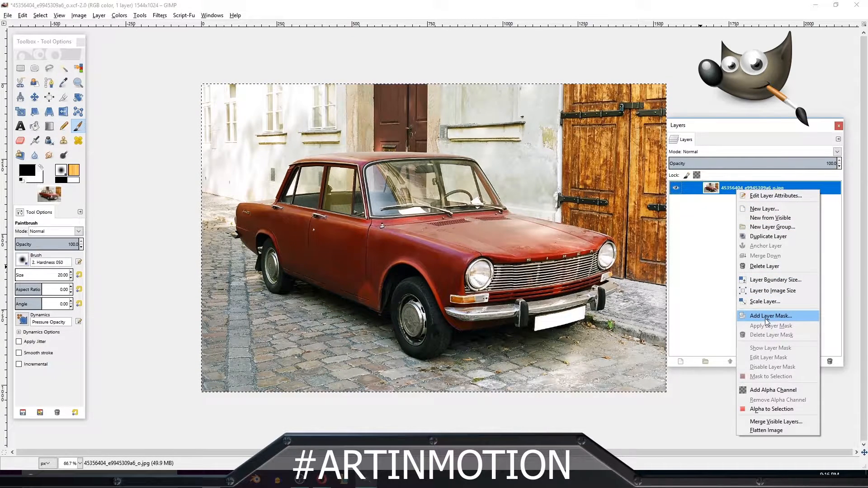
pyautogui.click(770, 316)
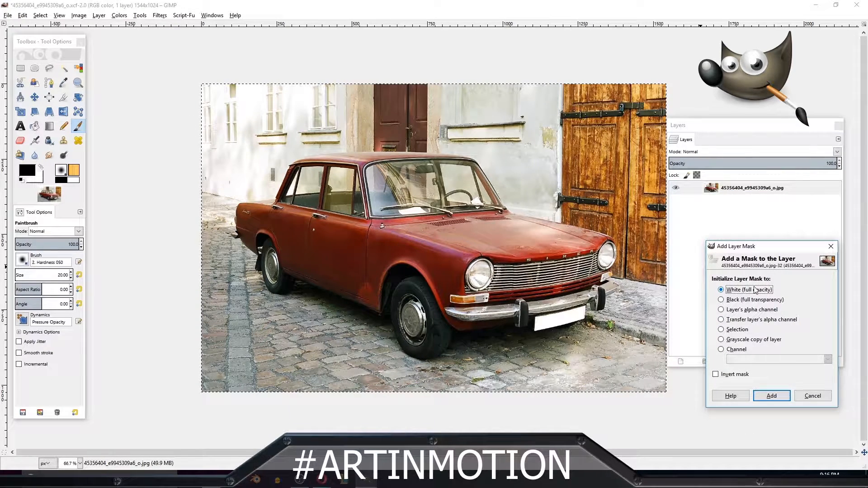
pyautogui.click(770, 395)
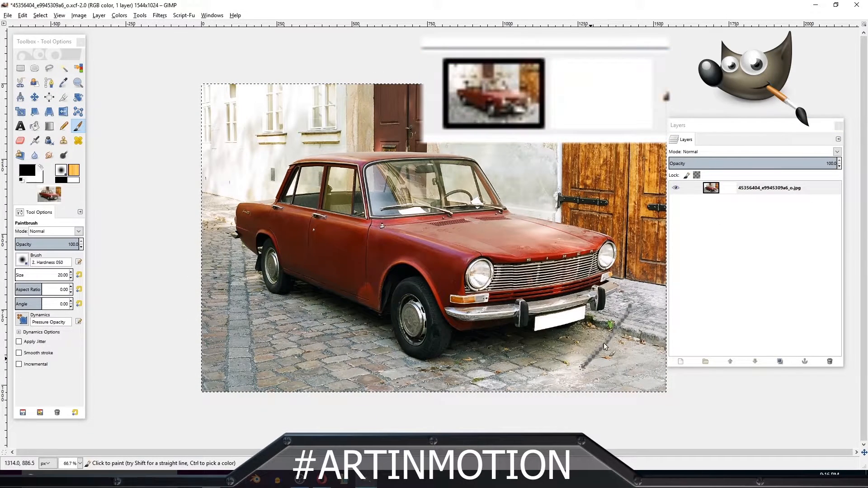
# Step: Paint black test strokes into the mask, view the mask alone, then return to the photo view
pyautogui.moveTo(608, 332); pyautogui.dragTo(222, 378)
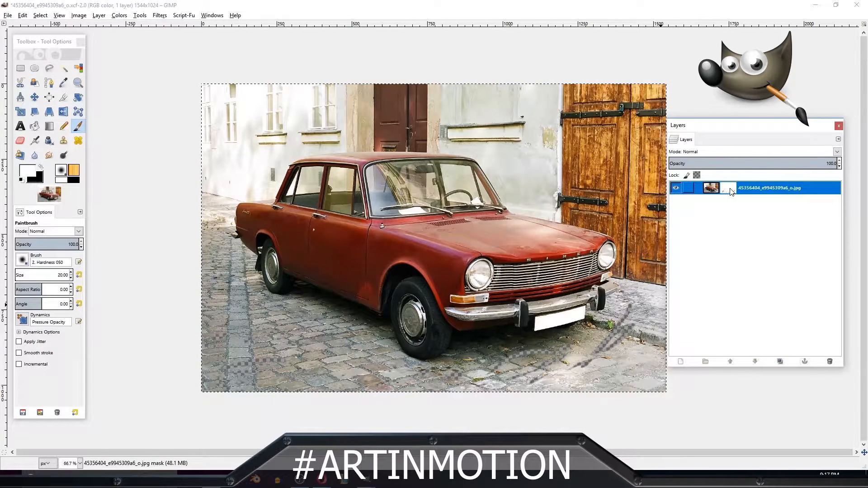
pyautogui.rightClick(769, 188)
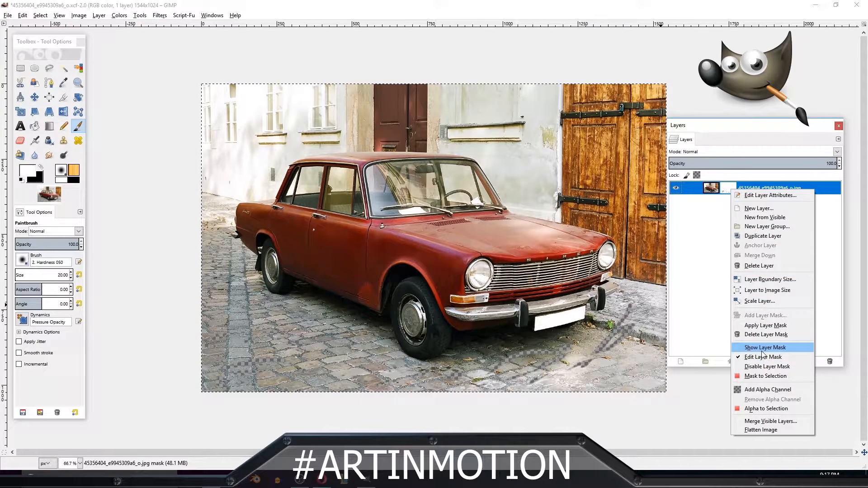
pyautogui.click(765, 347)
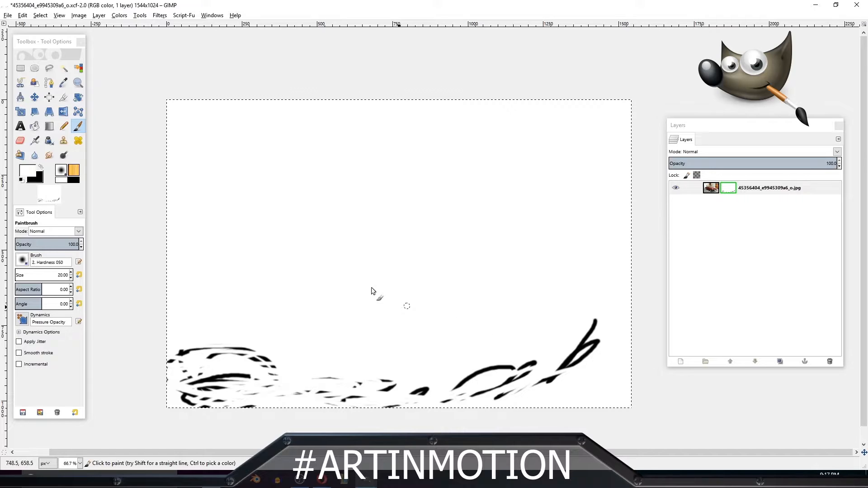
pyautogui.moveTo(446, 292)
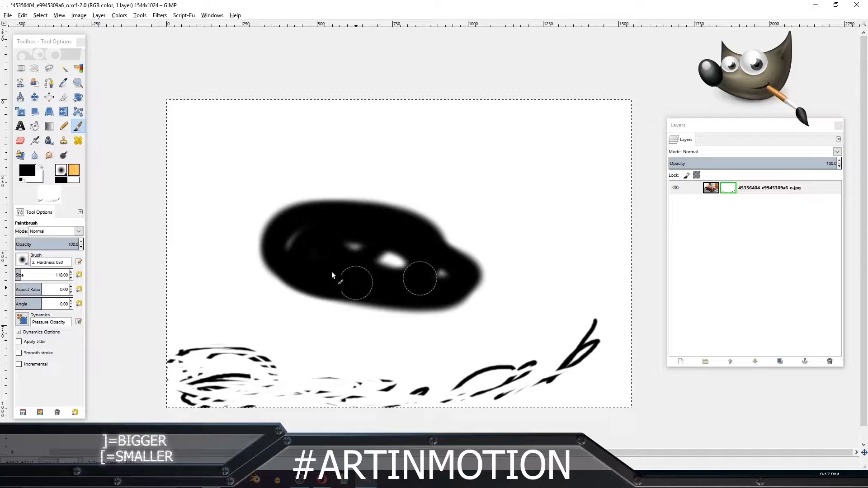
pyautogui.rightClick(769, 188)
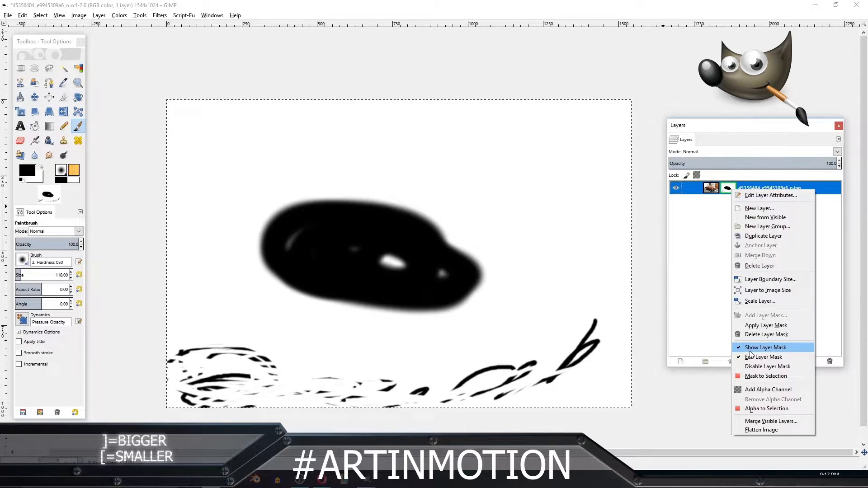
pyautogui.click(765, 347)
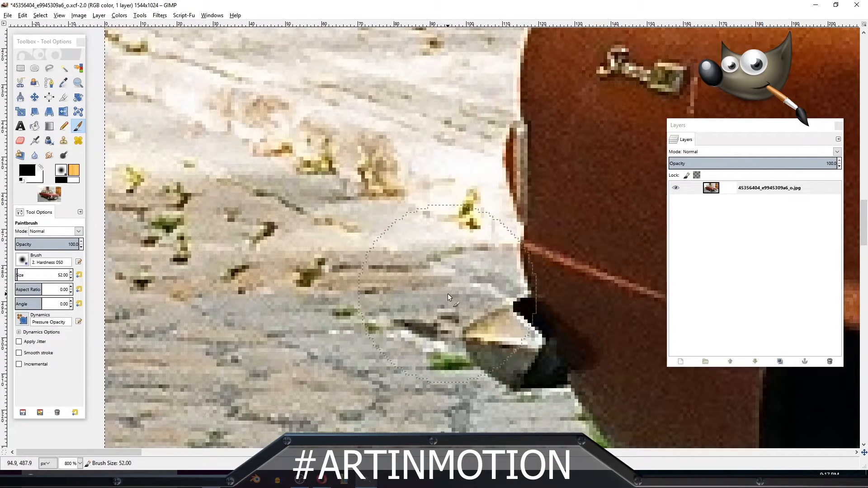
# Step: Zoom in on the car's rear bumper where it meets the pavement
pyautogui.click(454, 288)
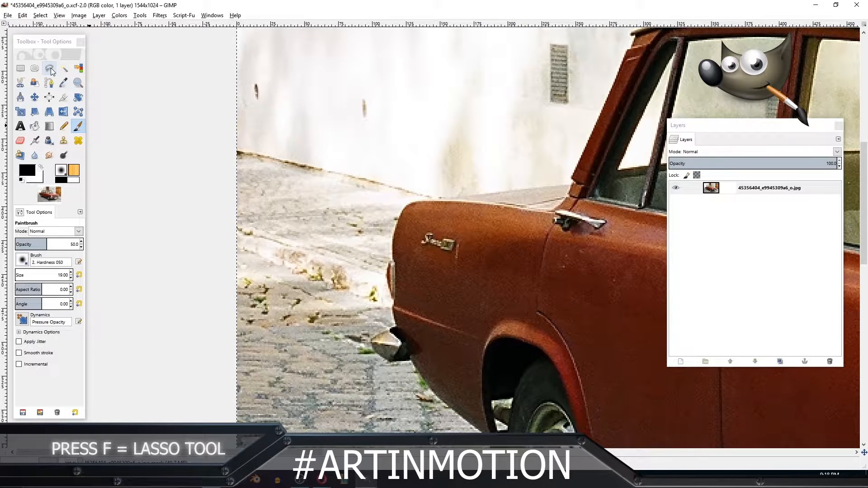
pyautogui.moveTo(49, 68)
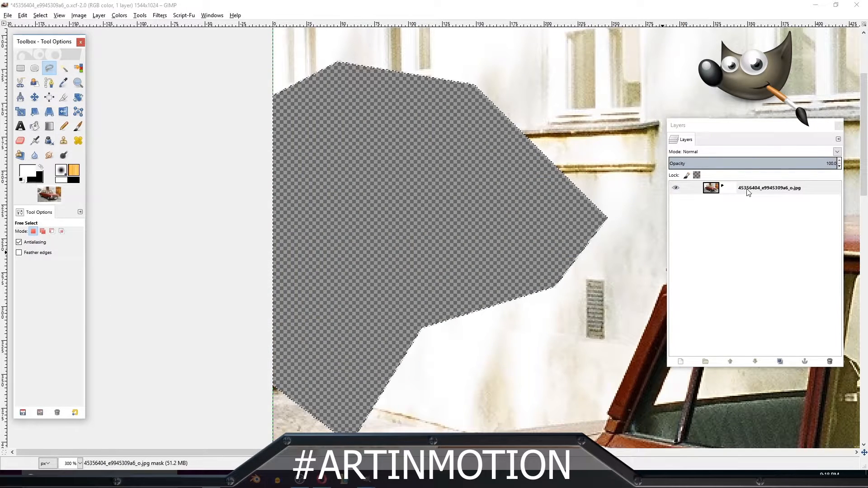
# Step: Bring up the car photo layer's options to edit its mask
pyautogui.rightClick(769, 188)
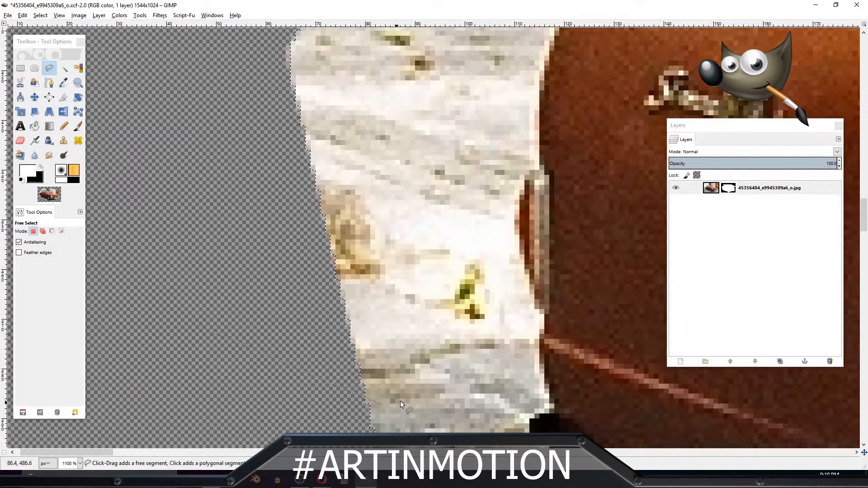
# Step: Begin a Free Select outline along the car's rear edge beside the bumper
pyautogui.click(539, 417)
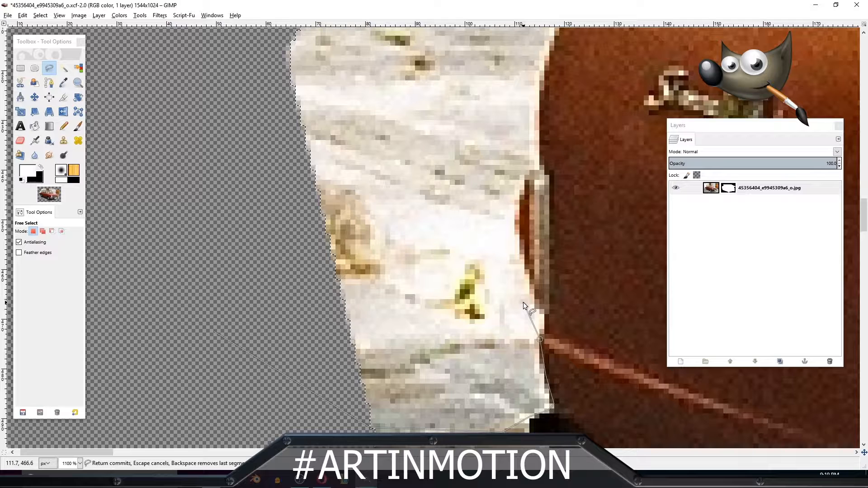
pyautogui.moveTo(512, 323)
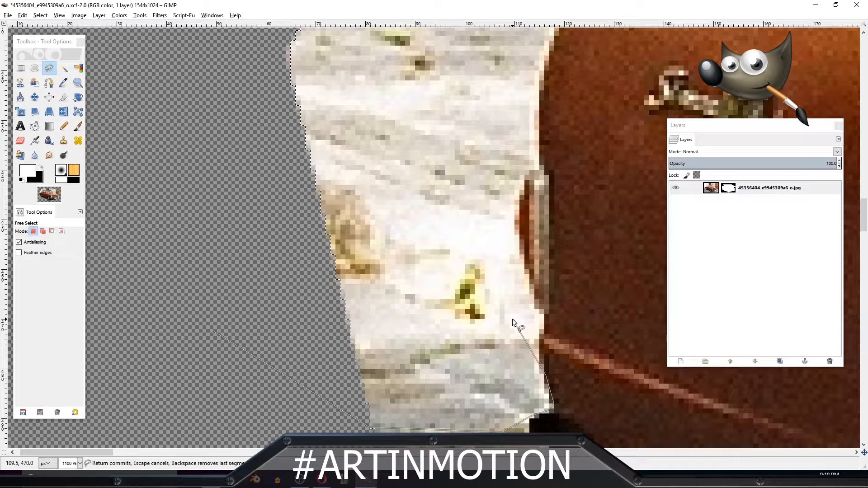
pyautogui.moveTo(548, 404)
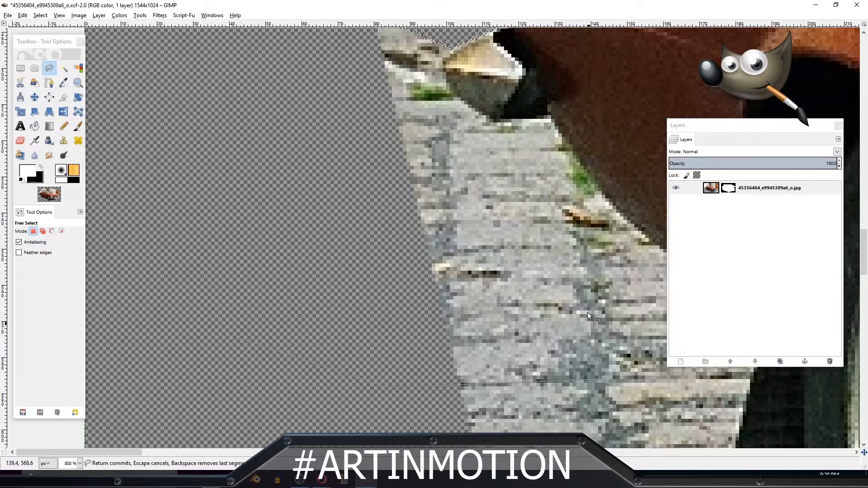
# Step: Trace and refine a freehand selection around the white hood patch and commit it
pyautogui.click(534, 283)
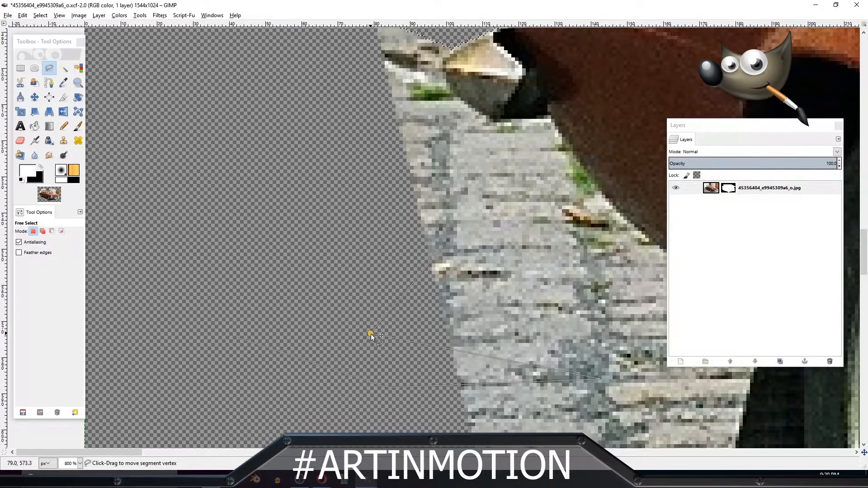
pyautogui.moveTo(370, 333); pyautogui.dragTo(615, 221)
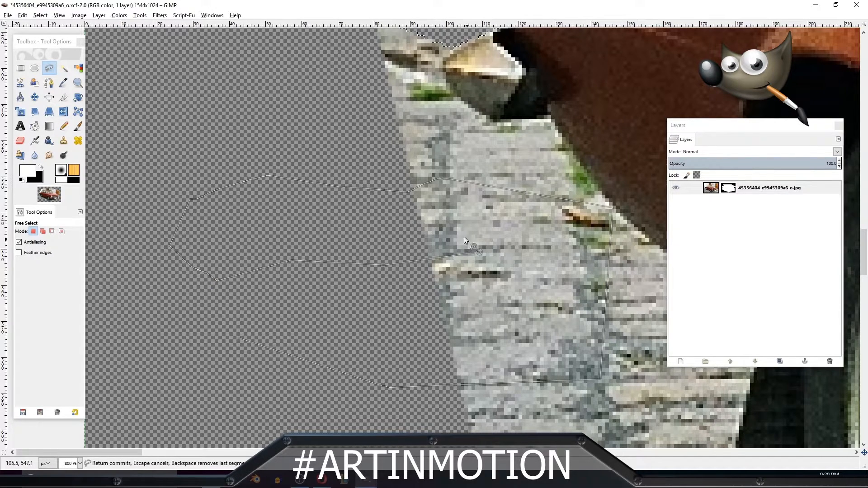
pyautogui.click(517, 249)
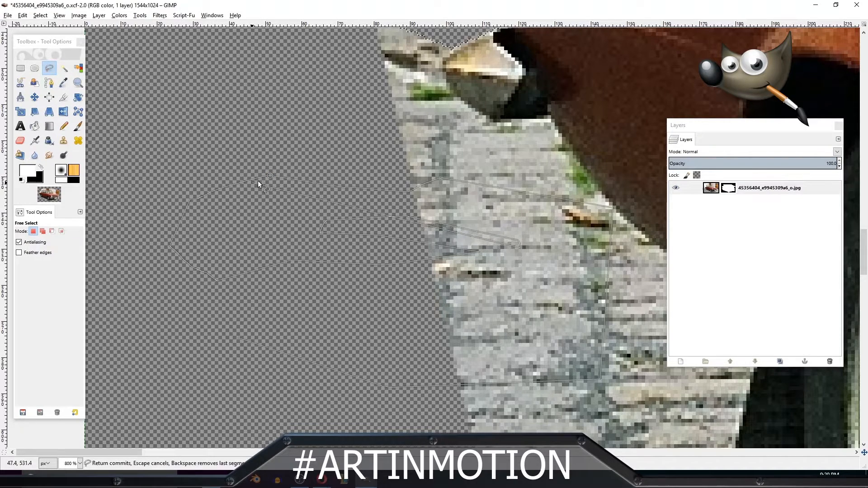
pyautogui.moveTo(260, 184); pyautogui.dragTo(293, 150)
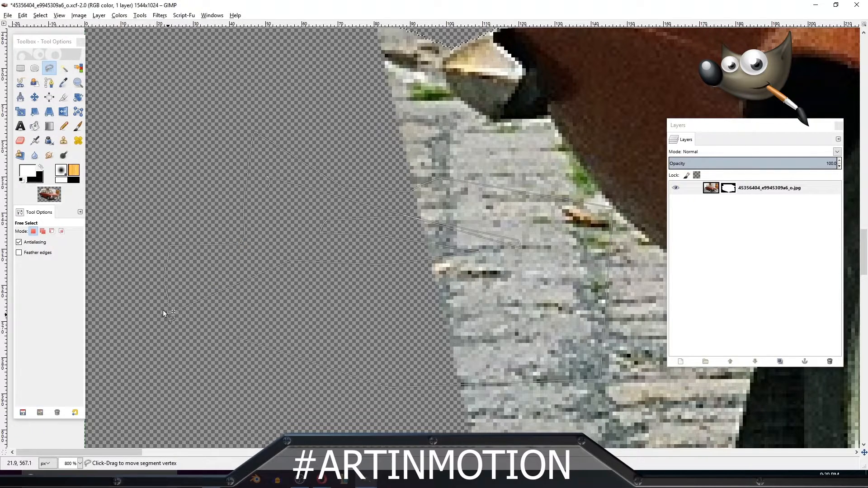
pyautogui.moveTo(172, 313); pyautogui.dragTo(442, 178)
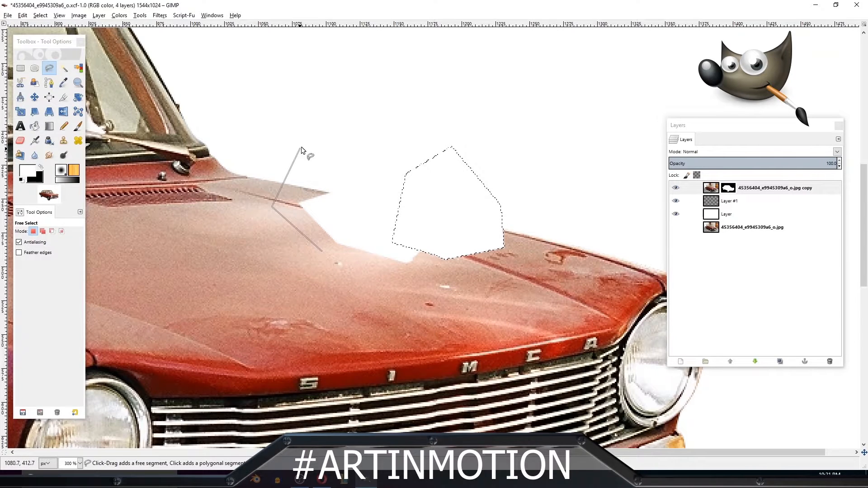
pyautogui.click(337, 276)
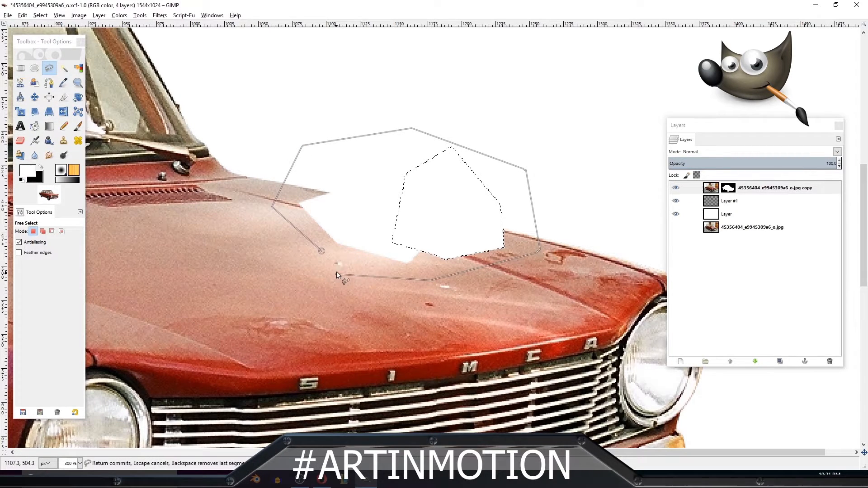
pyautogui.press('Return')
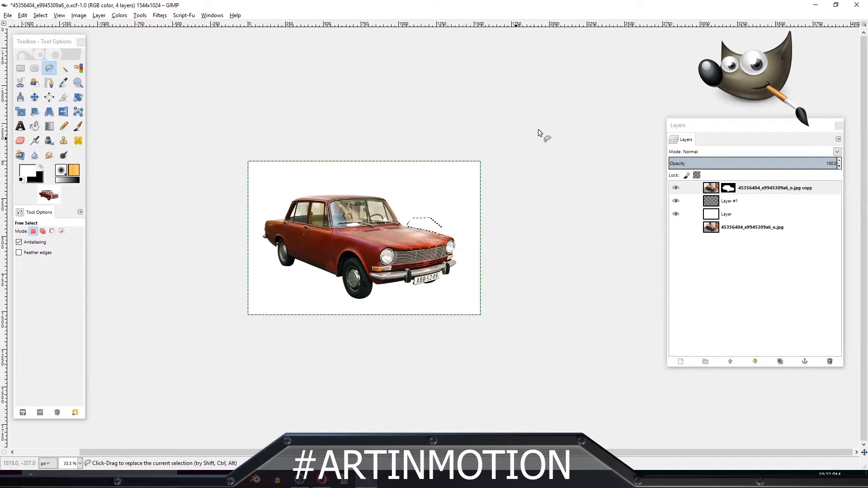
# Step: Remove the car copy layer's mask and delete the original jpg photo layer
pyautogui.rightClick(771, 188)
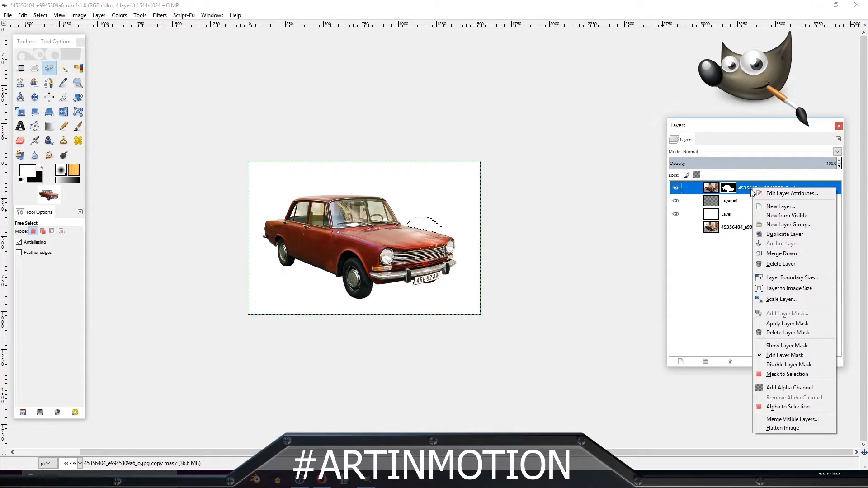
pyautogui.moveTo(787, 331)
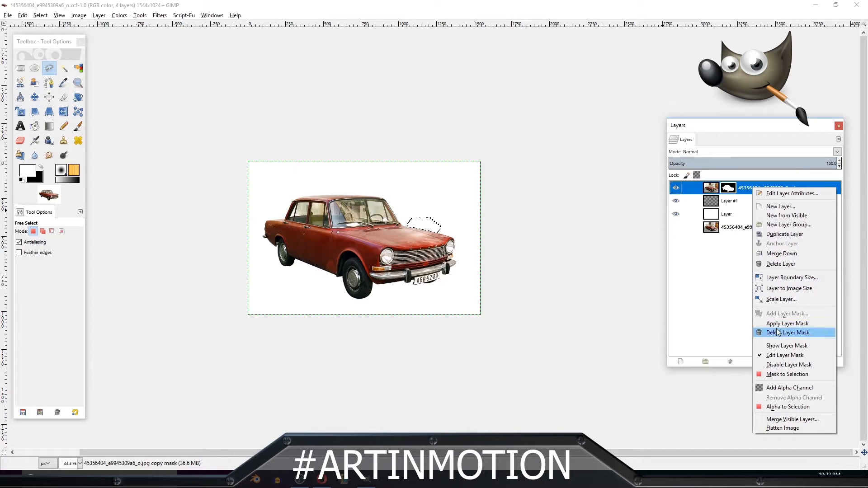
pyautogui.click(785, 323)
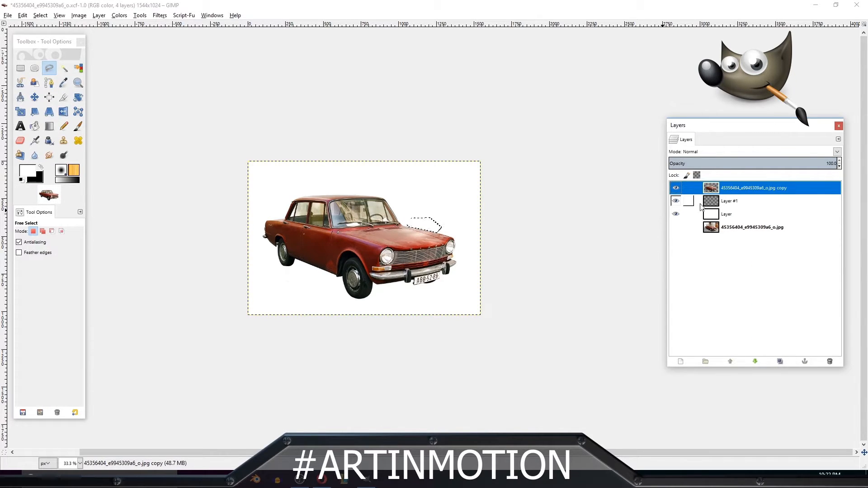
pyautogui.click(751, 227)
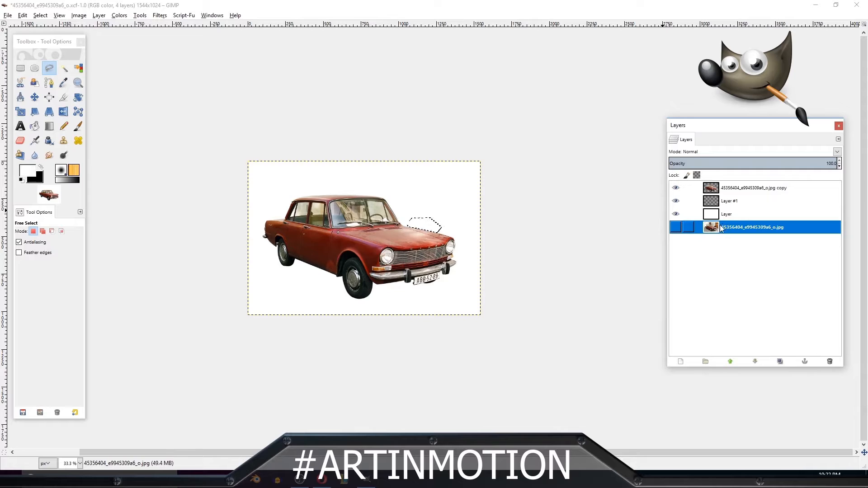
pyautogui.click(726, 214)
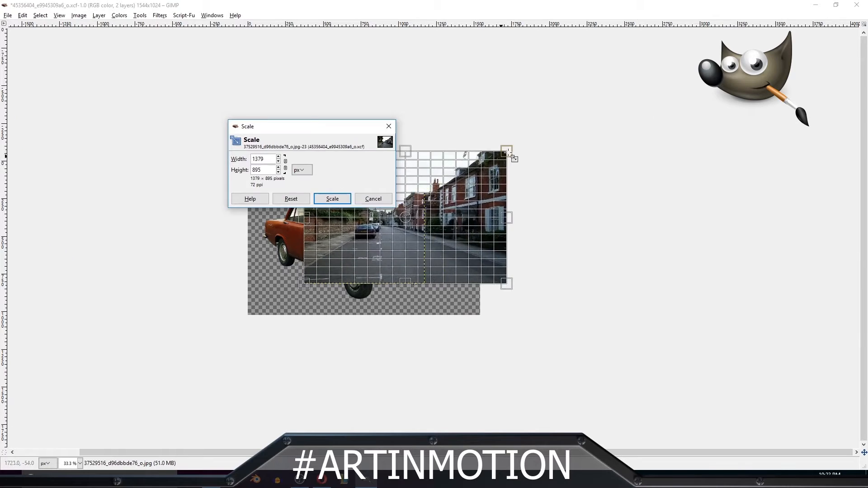
# Step: Confirm the street photo's new size and scale the car layer down to 1223×811
pyautogui.click(332, 198)
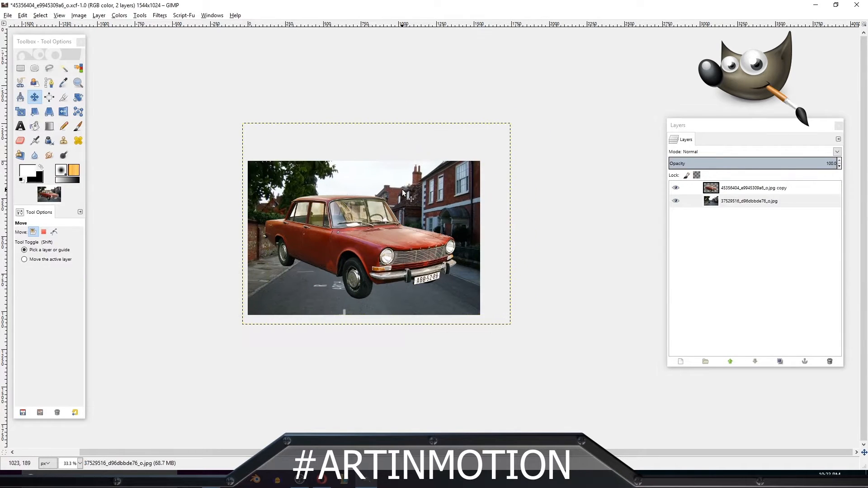
pyautogui.click(750, 201)
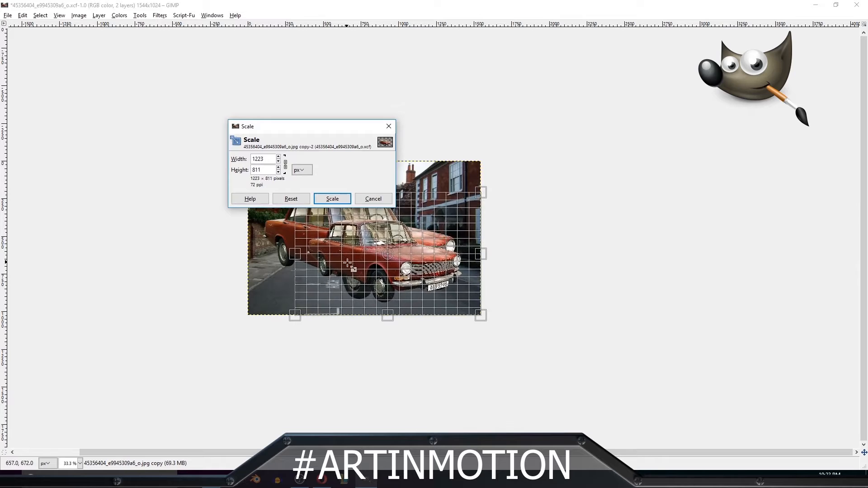
pyautogui.click(332, 199)
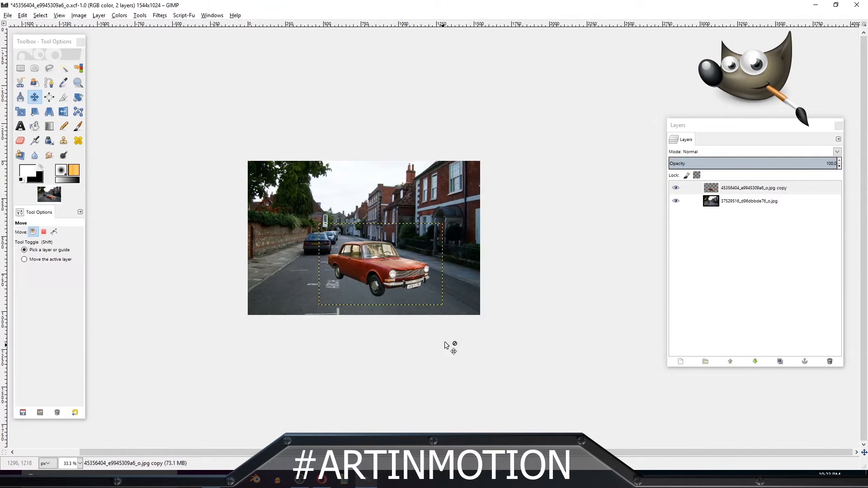
pyautogui.moveTo(512, 336)
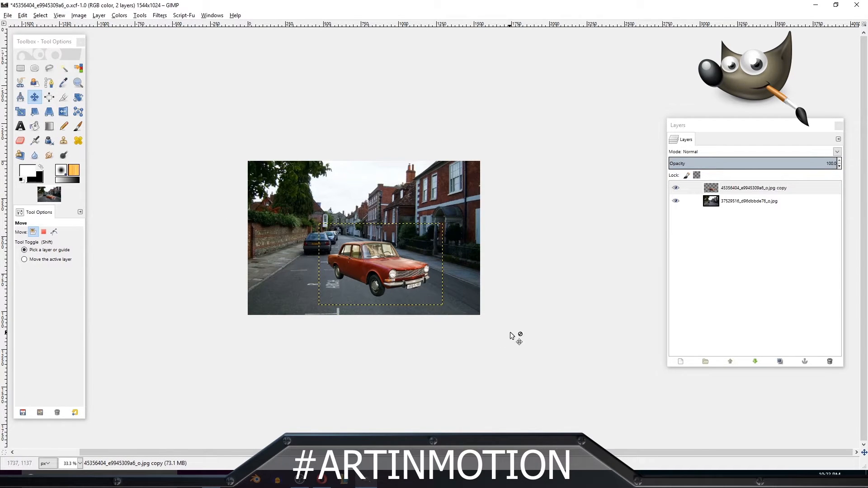
pyautogui.click(750, 200)
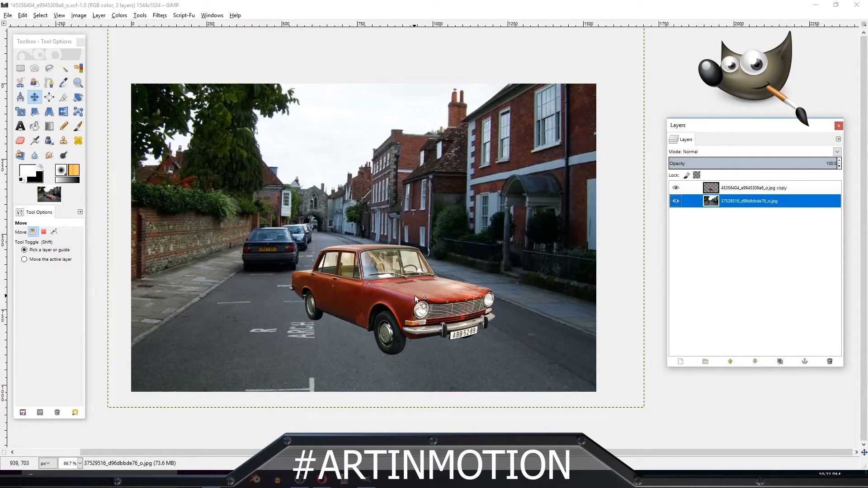
# Step: Recolour the car with Hue-Saturation: Saturation -40, Hue about -32, Lightness about -26
pyautogui.click(119, 15)
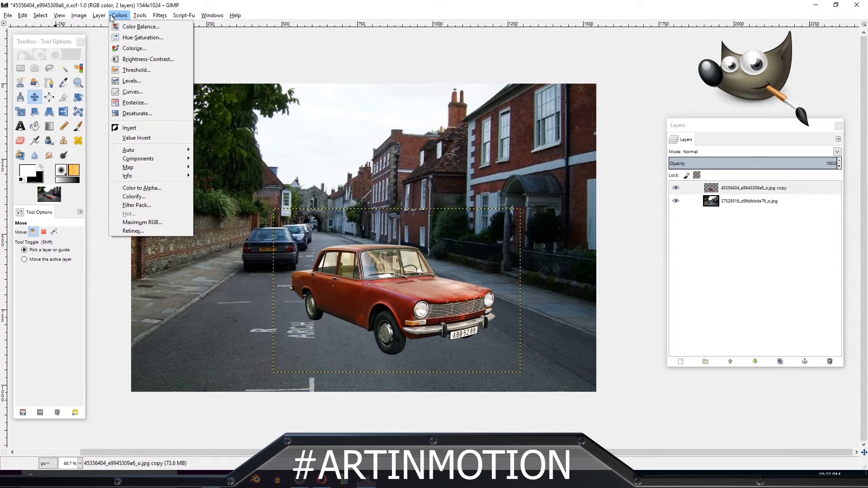
pyautogui.moveTo(143, 37)
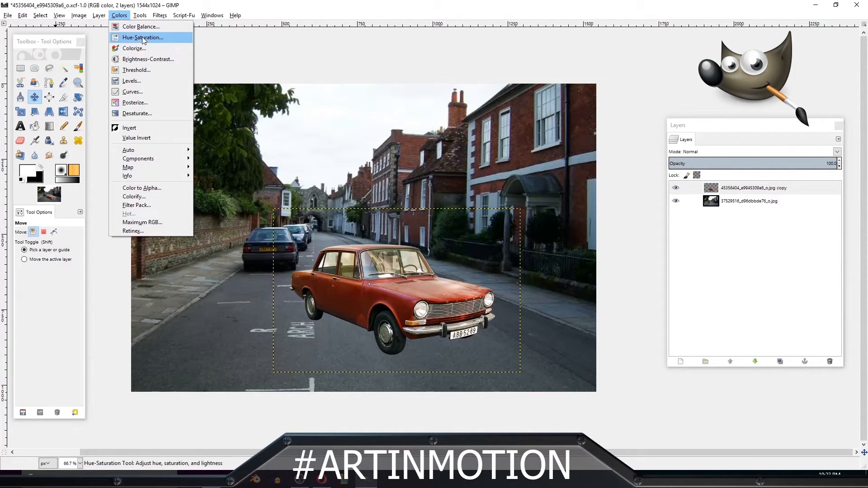
pyautogui.click(142, 37)
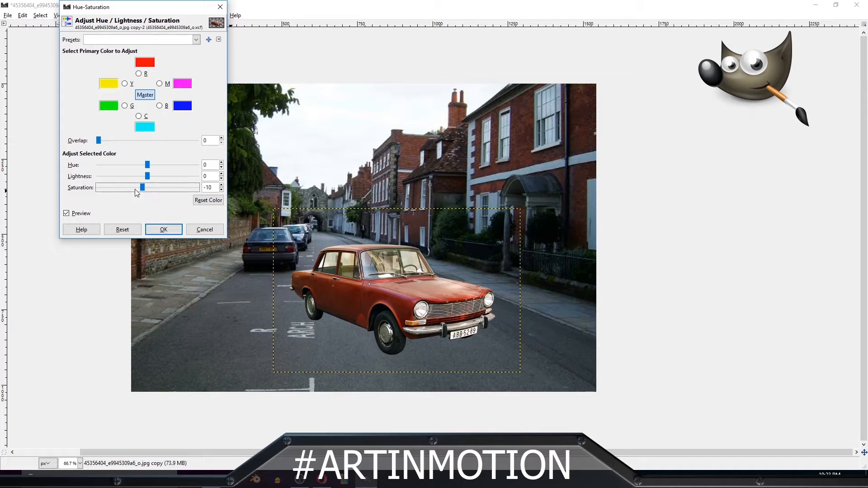
pyautogui.moveTo(141, 187); pyautogui.dragTo(126, 187)
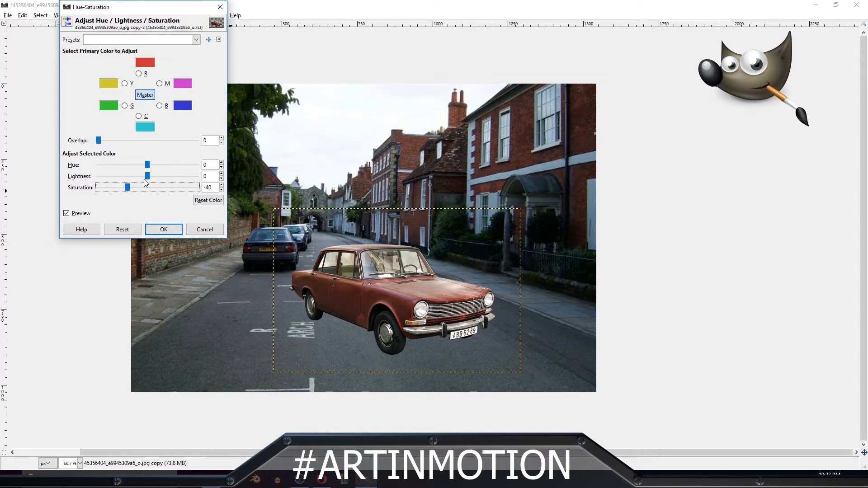
pyautogui.moveTo(147, 164); pyautogui.dragTo(130, 165)
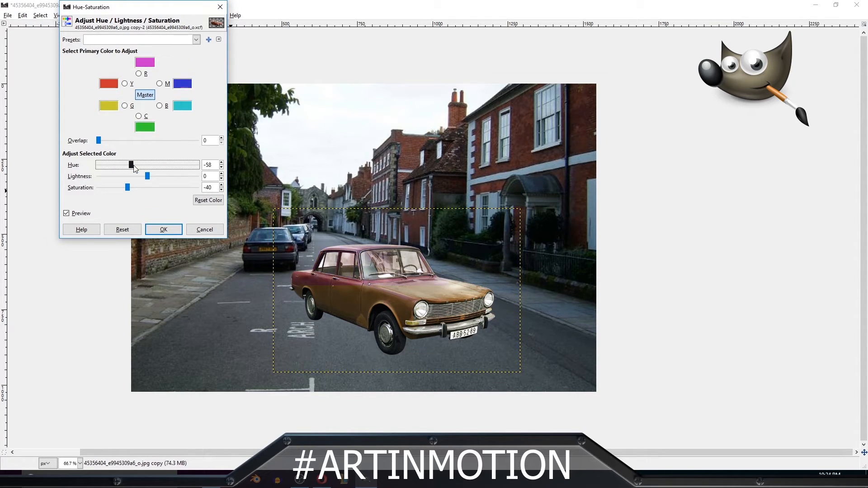
pyautogui.moveTo(147, 176); pyautogui.dragTo(133, 176)
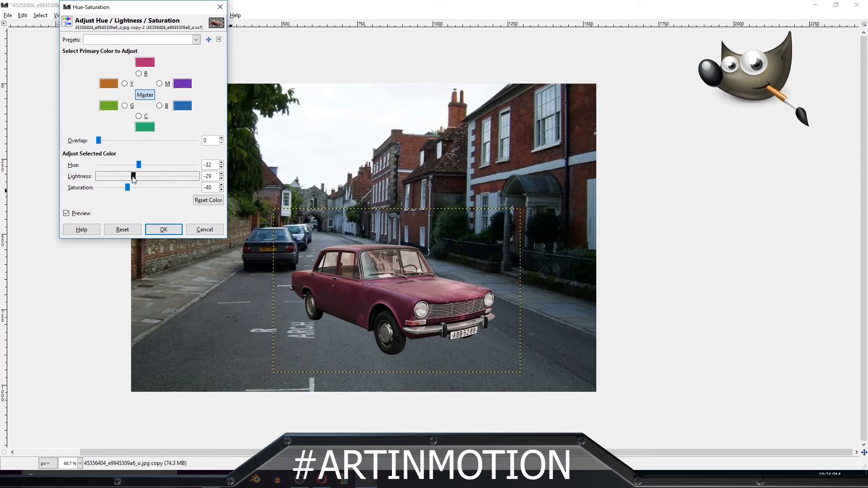
pyautogui.moveTo(132, 177); pyautogui.dragTo(135, 176)
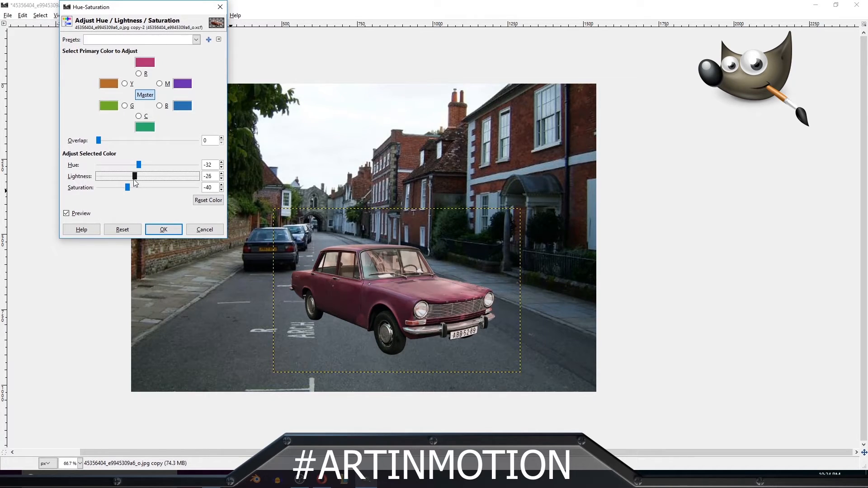
pyautogui.moveTo(134, 176); pyautogui.dragTo(128, 176)
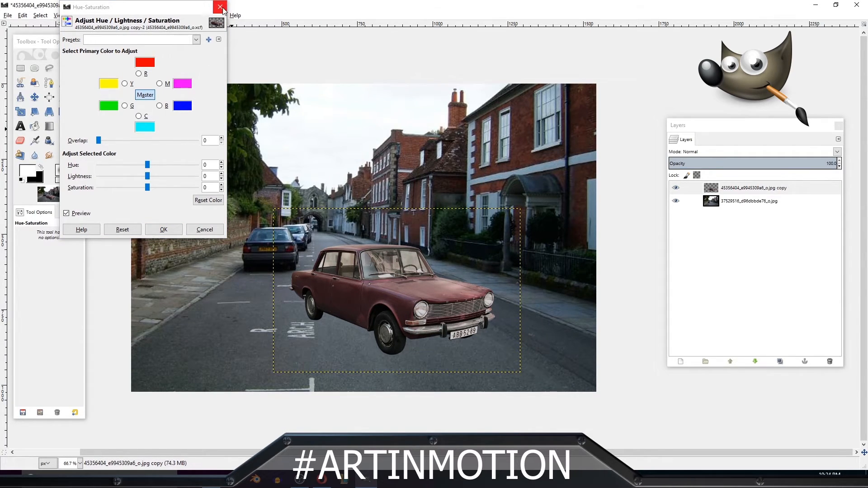
pyautogui.click(220, 6)
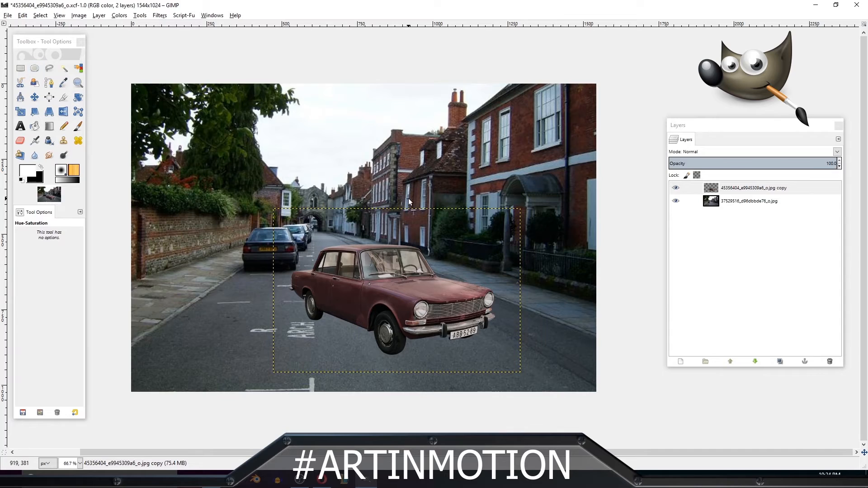